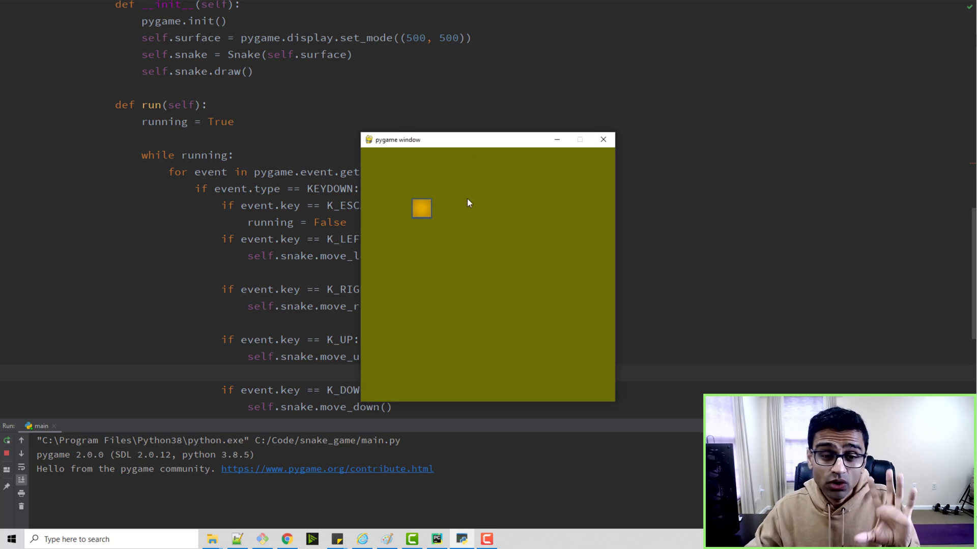
Steer the yellow block right, down and right again with the arrow keys in the game window
key("Right")
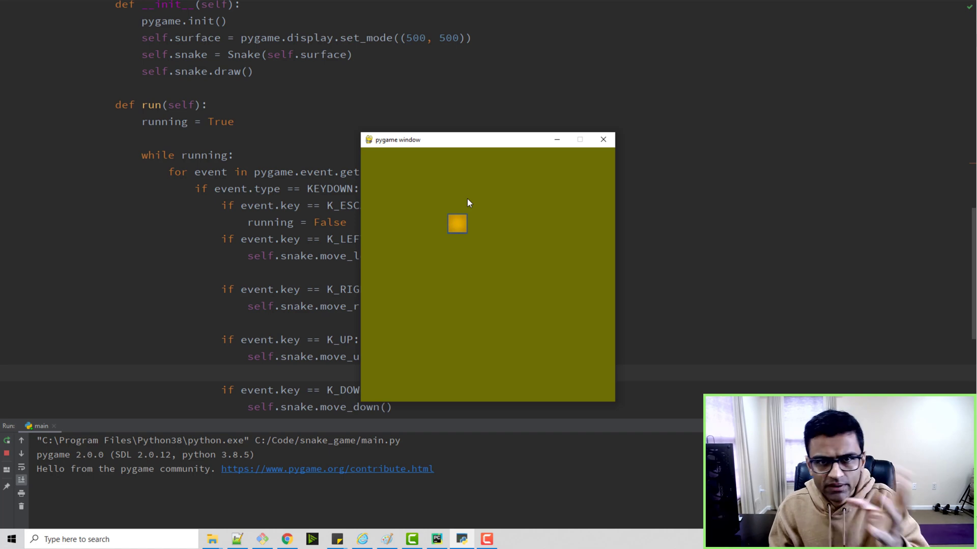
key("Down")
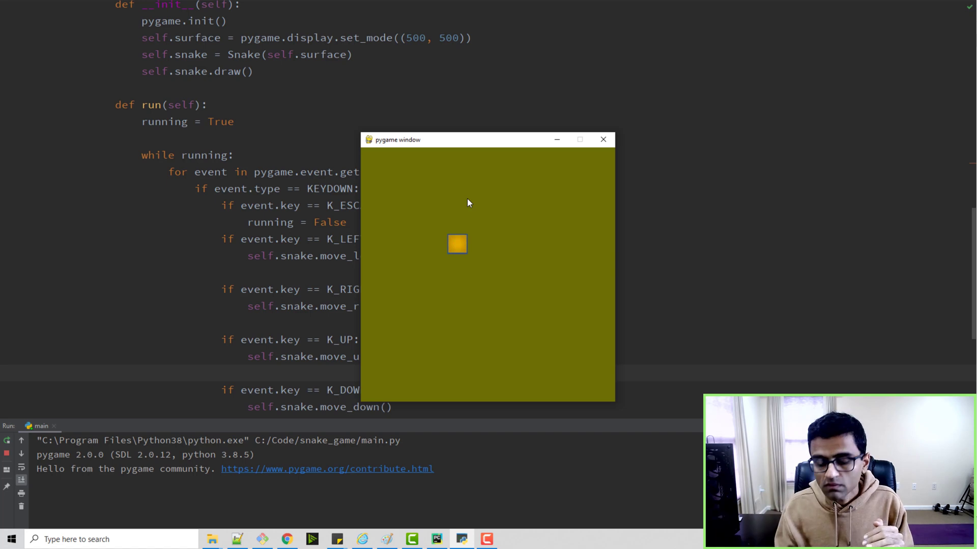
key("Right")
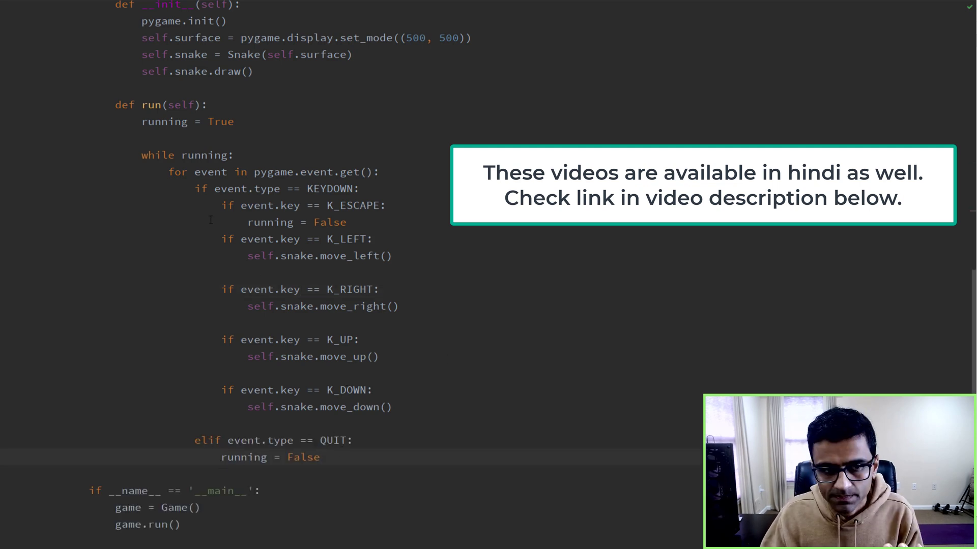
Add 'self.snake.walk()' at the end of the while loop in Game.run
left_click_drag(168, 172, 89, 373)
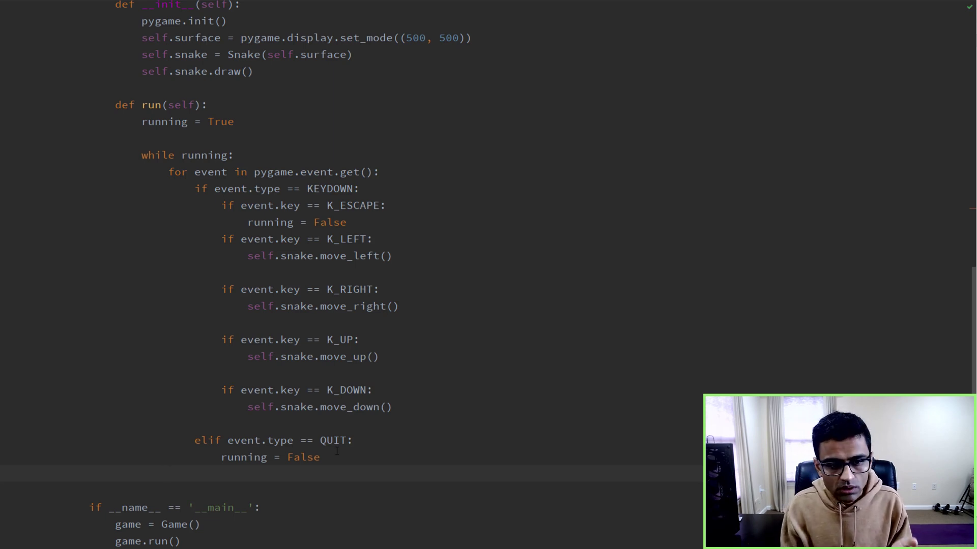
type("self.")
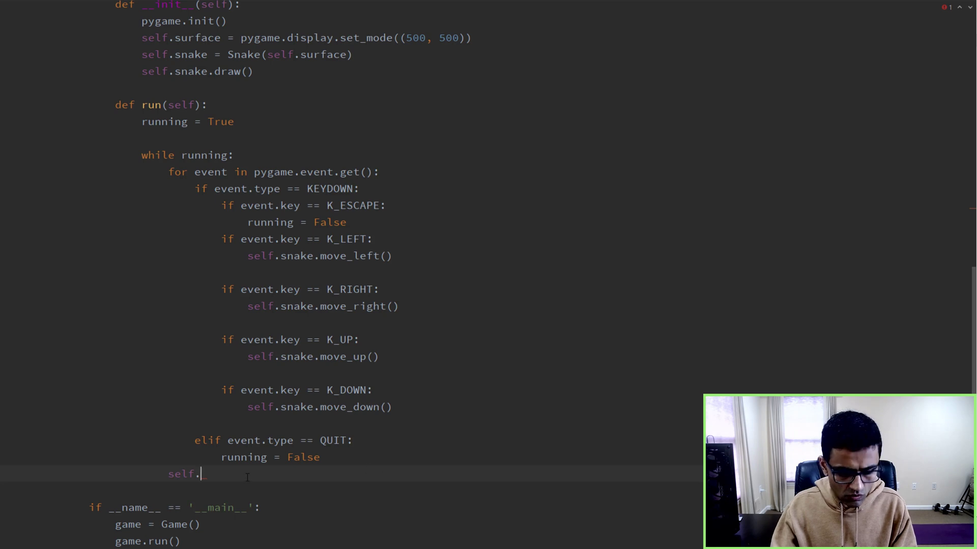
type("snake.walk")
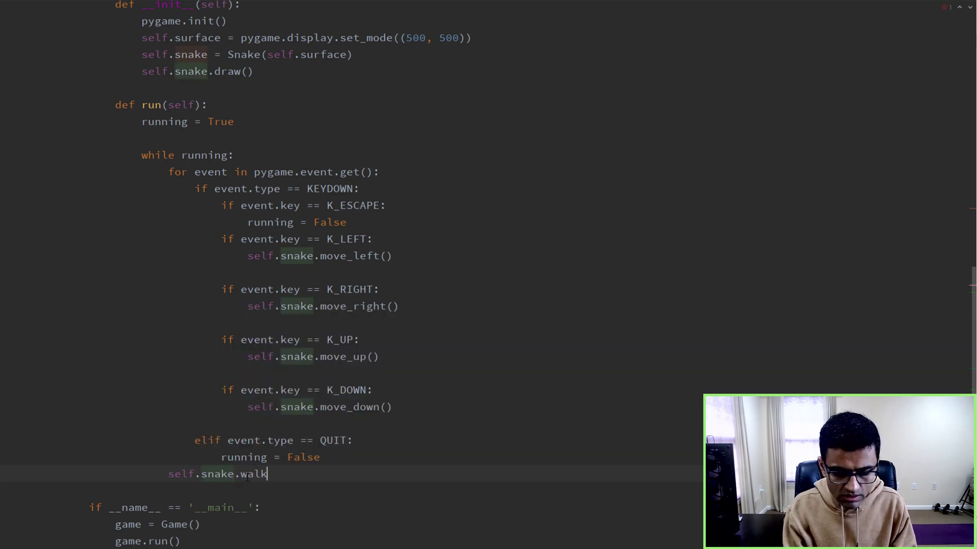
type("()")
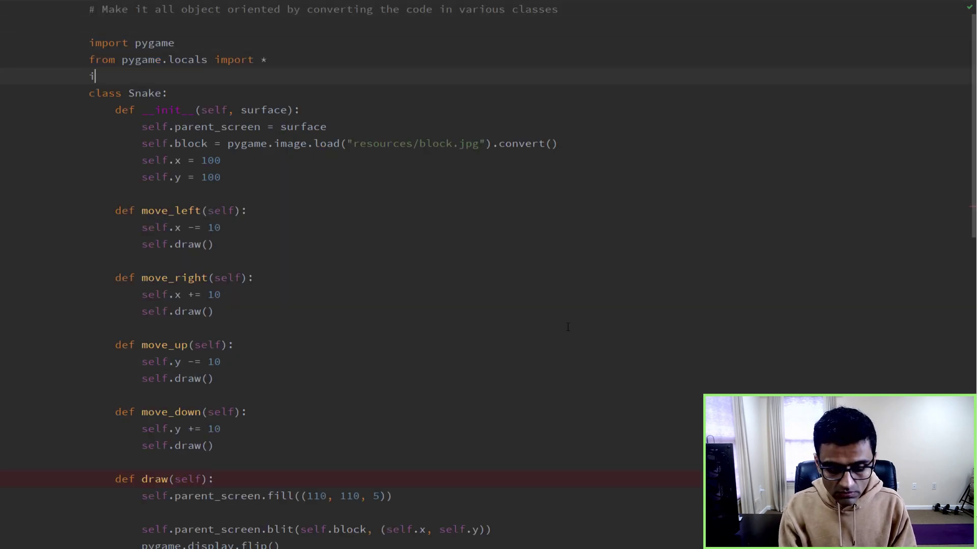
Add 'import time' below the pygame imports and 'time.sleep(0.2)' after the walk call in the loop
type("impor_time")
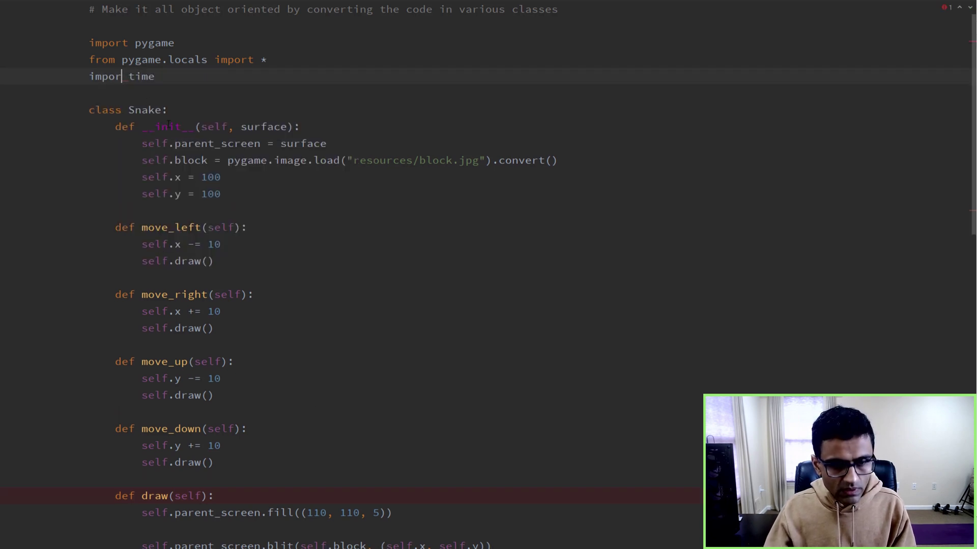
scroll("down", 3)
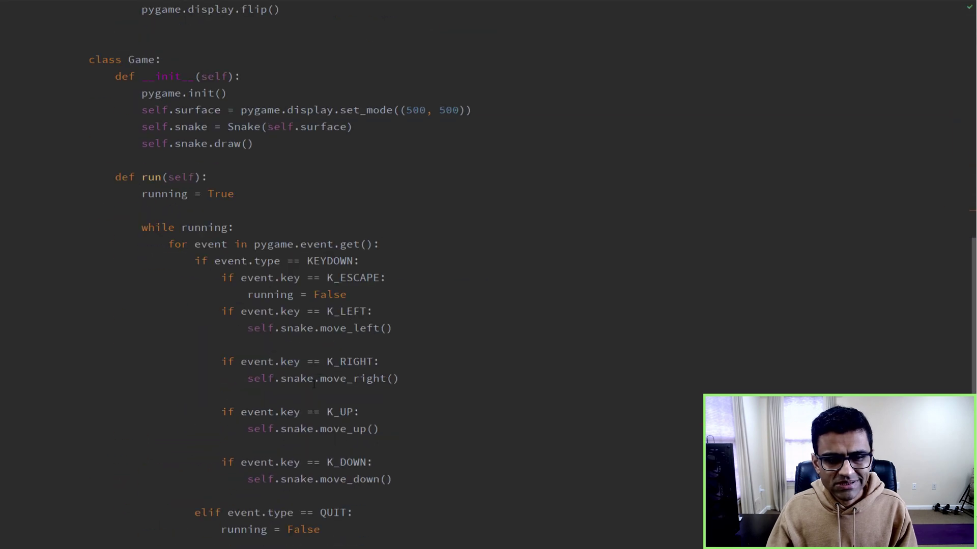
scroll("down", 3)
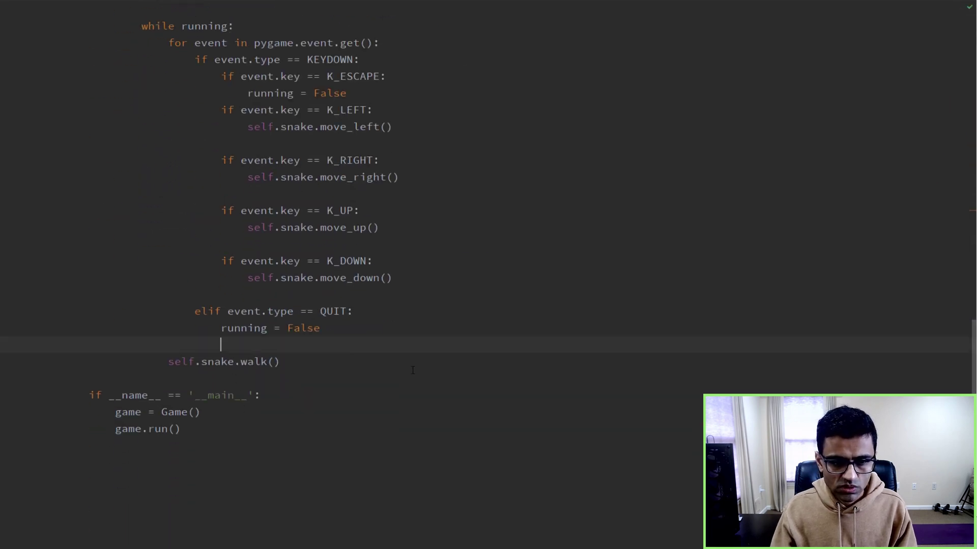
type("time.sleep(")
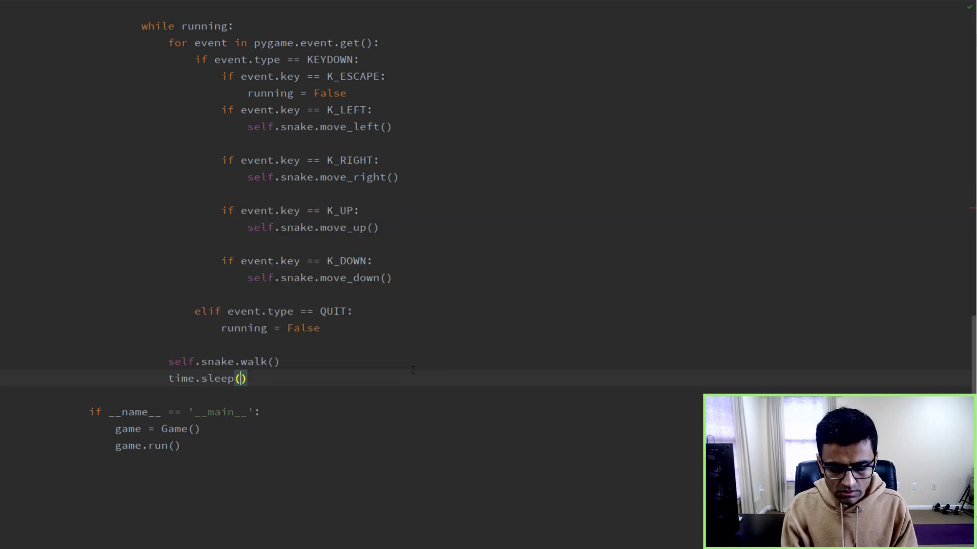
type("0.2")
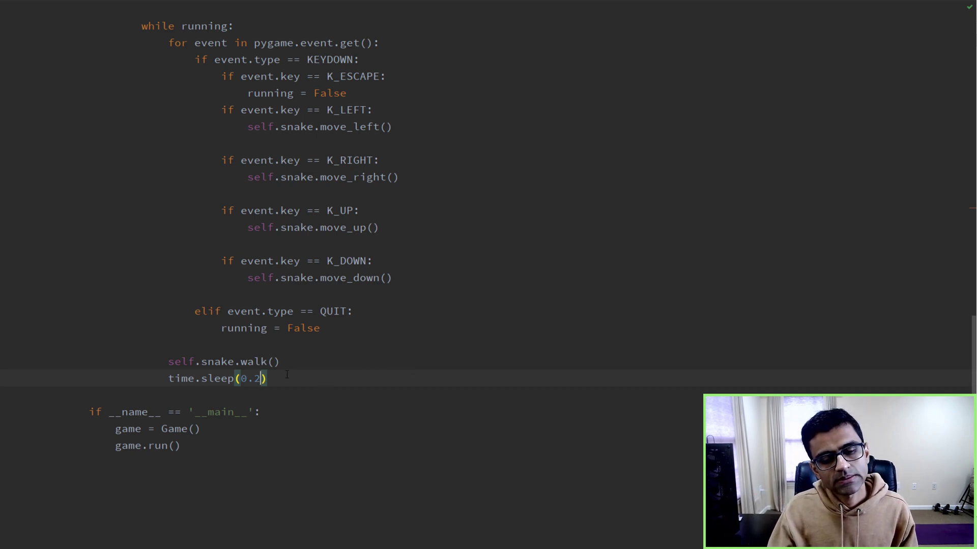
double_click(254, 361)
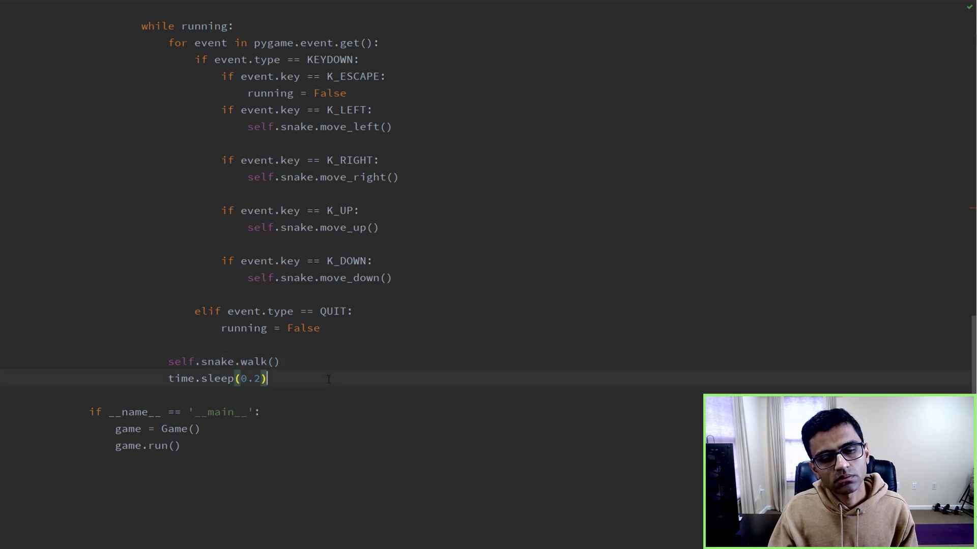
mouse_move(305, 372)
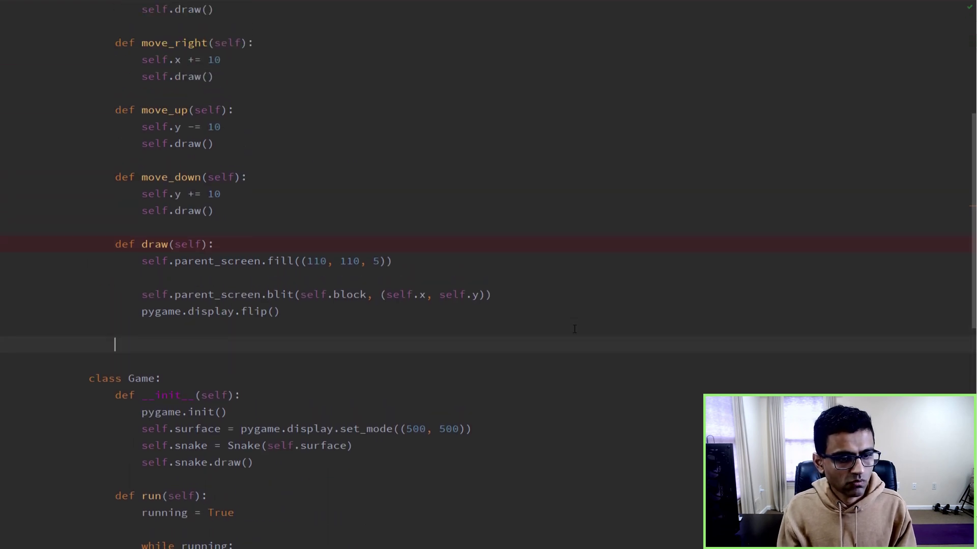
Define 'def walk(self):' in the Snake class with a body calling 'self.draw()'
type("def walk")
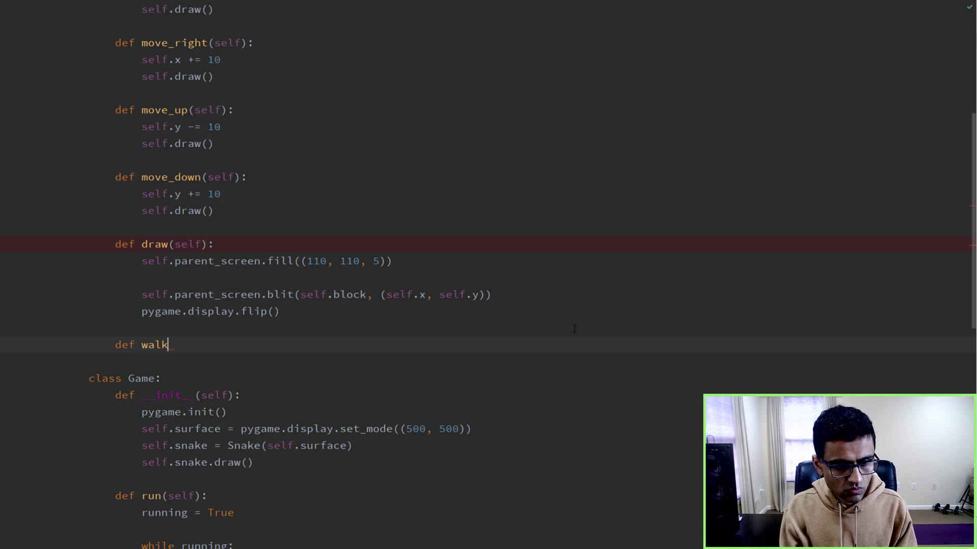
type("(self):")
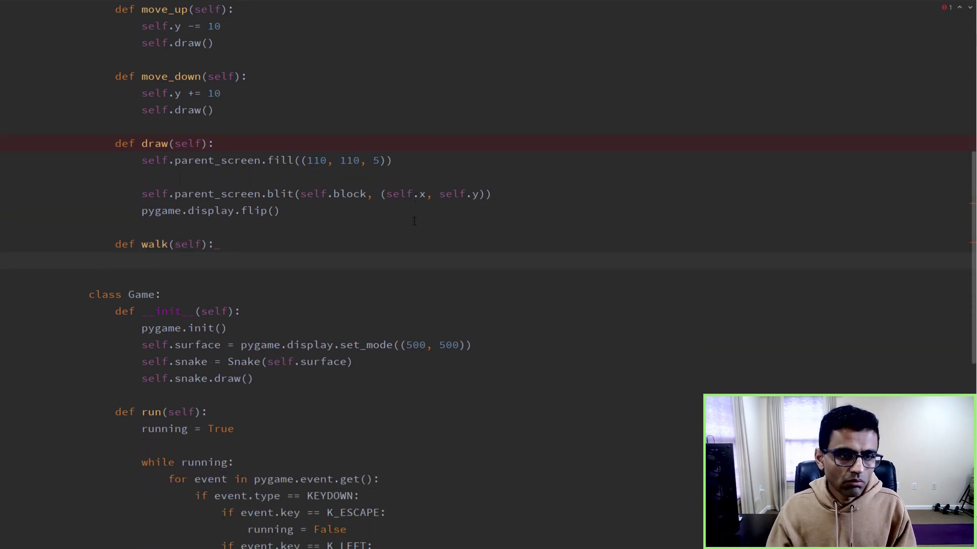
type("self.draw()")
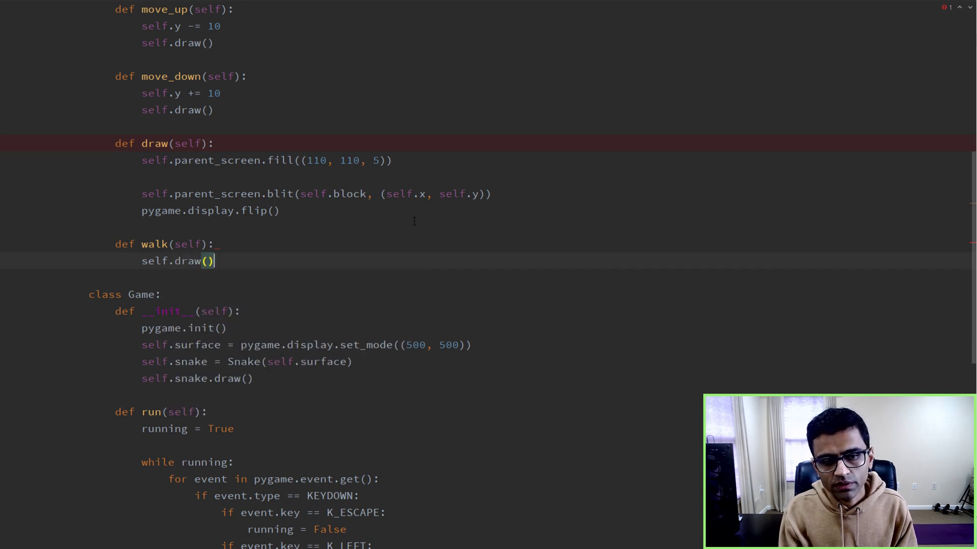
key("Enter")
type("s")
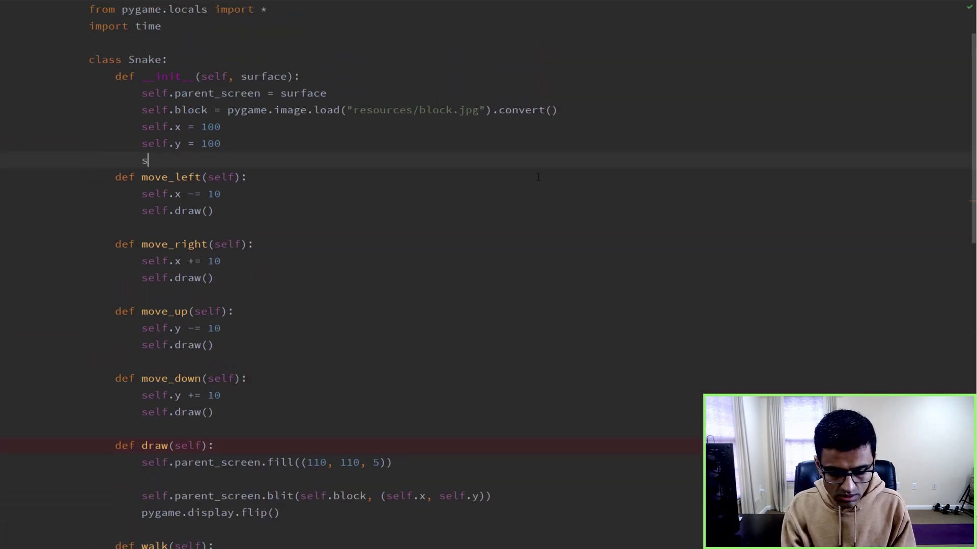
Give Snake a 'self.direction' attribute defaulting to 'down' in the constructor
type("elf.directi")
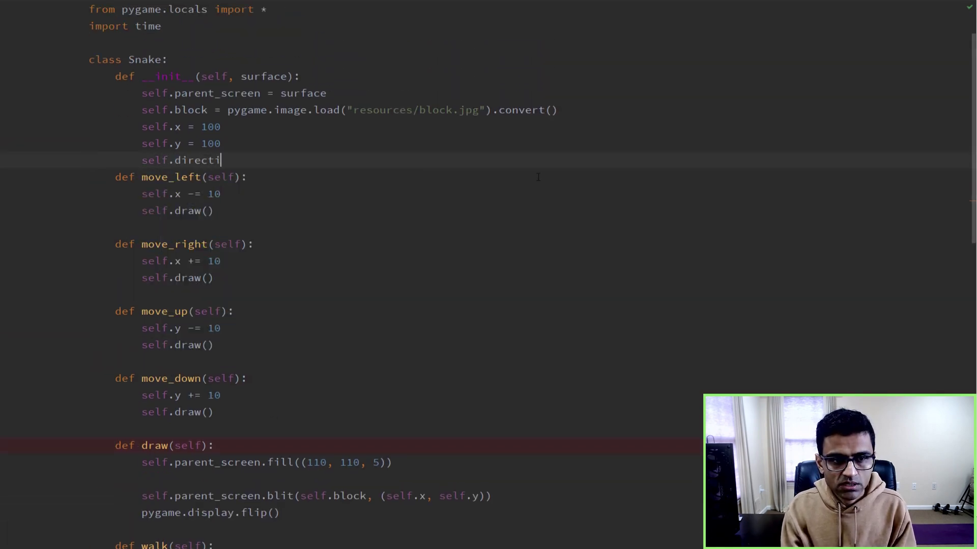
type("on = 'i'")
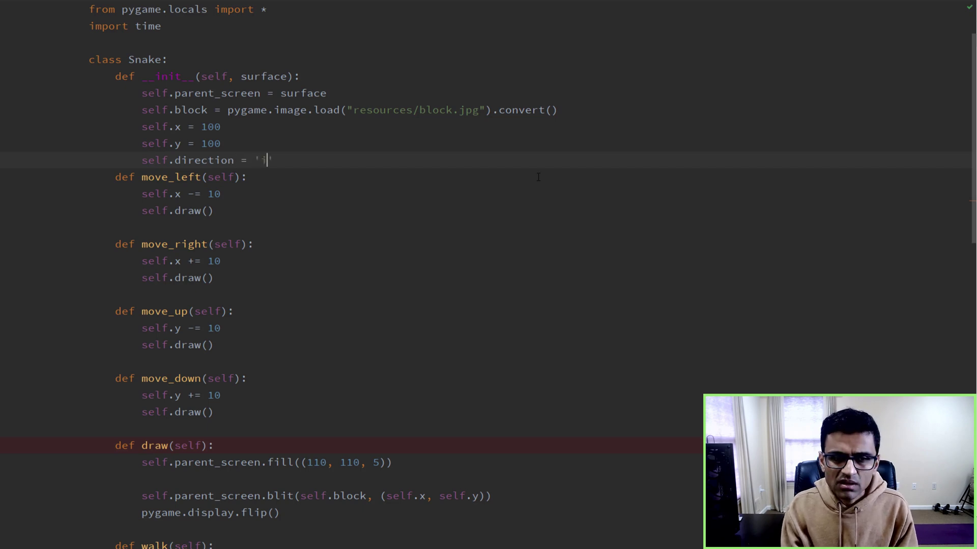
type("u")
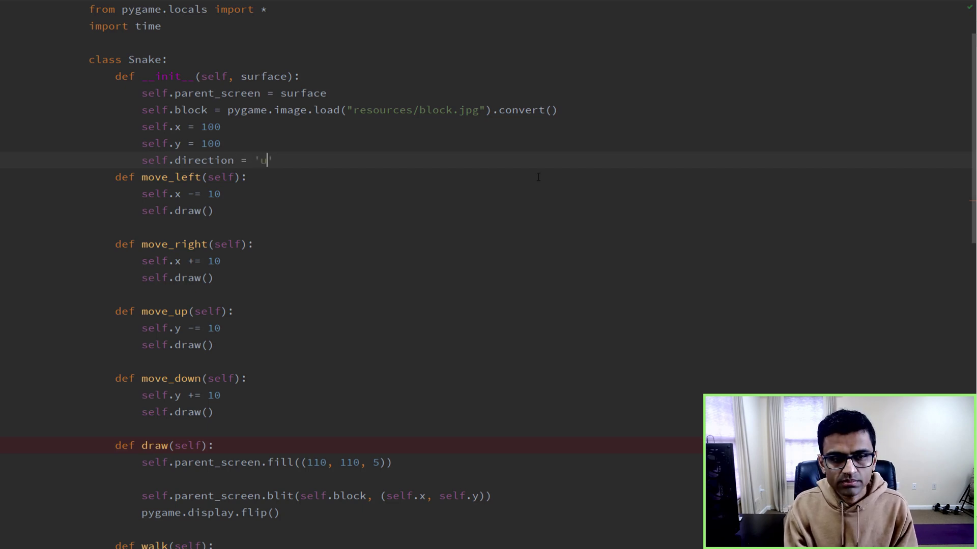
type("own")
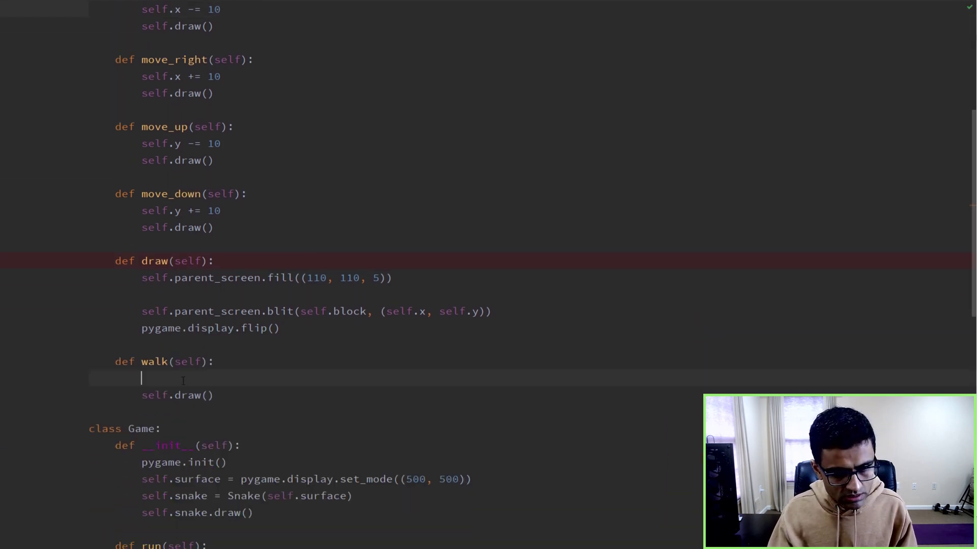
In walk, add an 'up' branch that decreases self.y by 10 before drawing
type("if self.")
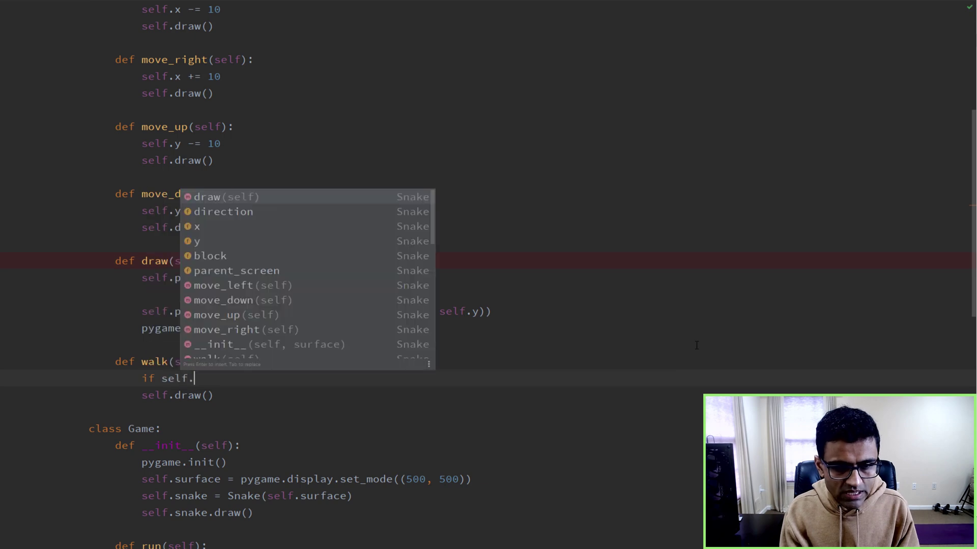
type("direction ==")
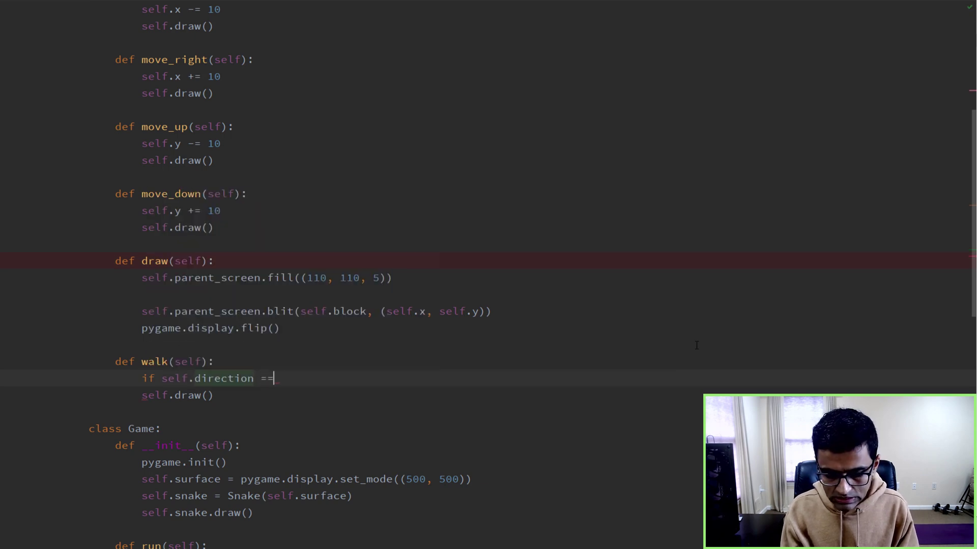
type("'up':")
type("self.y")
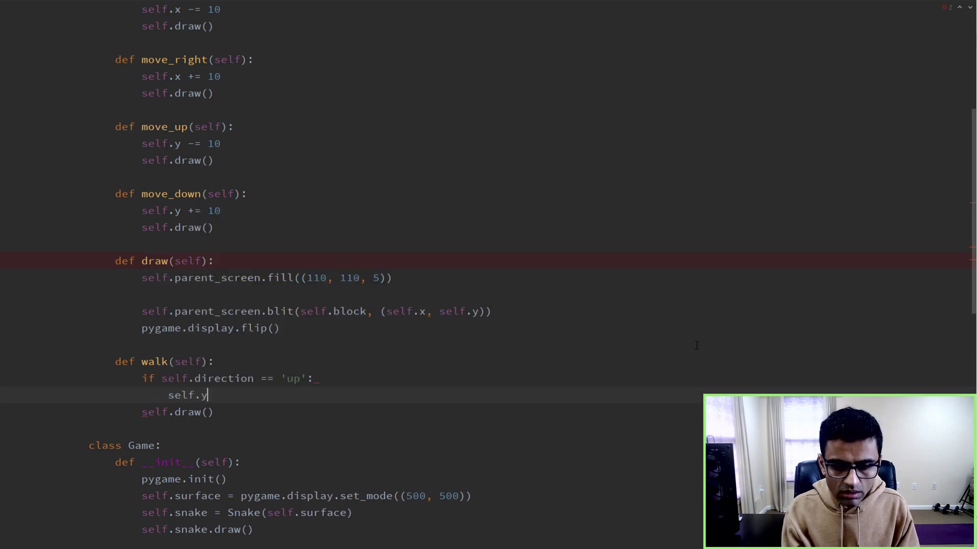
type("-=")
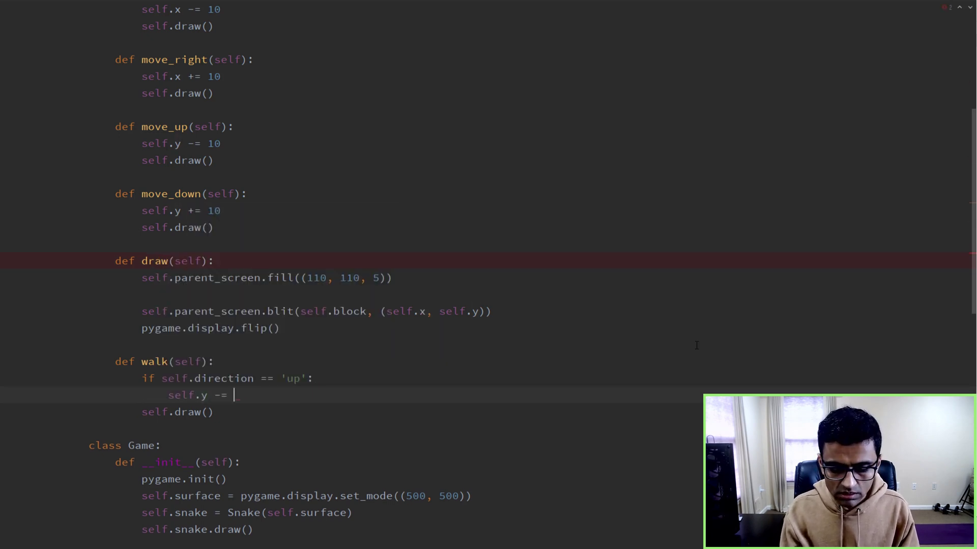
type("10")
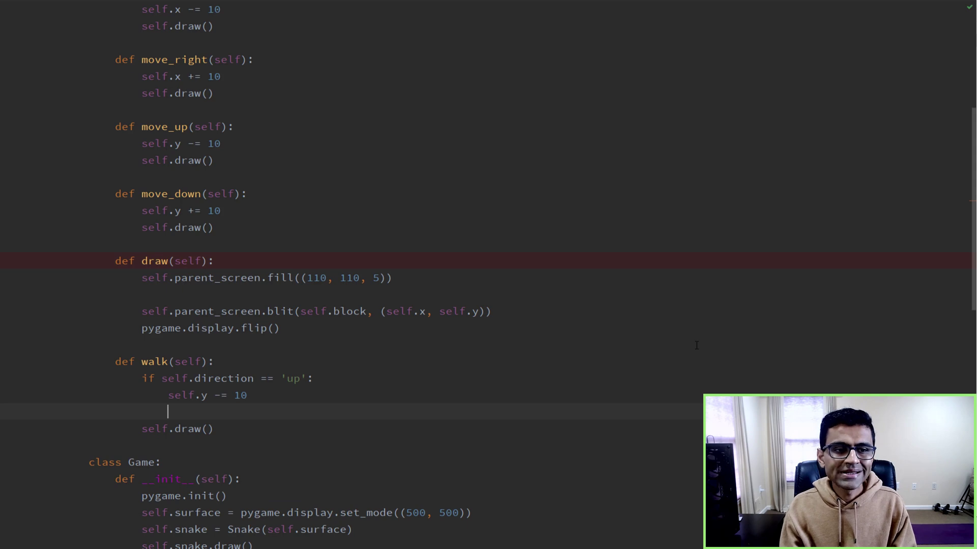
double_click(181, 144)
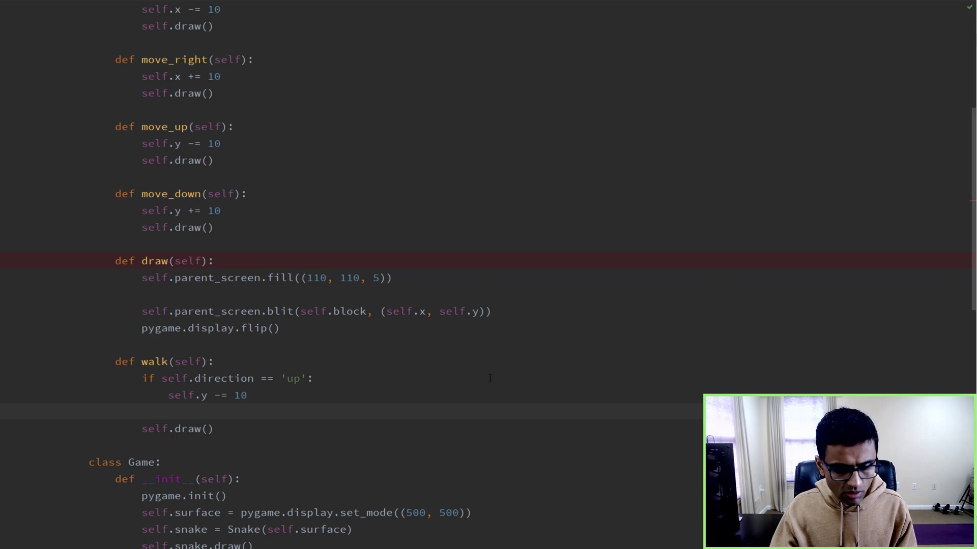
Copy the up branch to add left, right and down branches shifting x or y by 10
left_click_drag(143, 379, 246, 395)
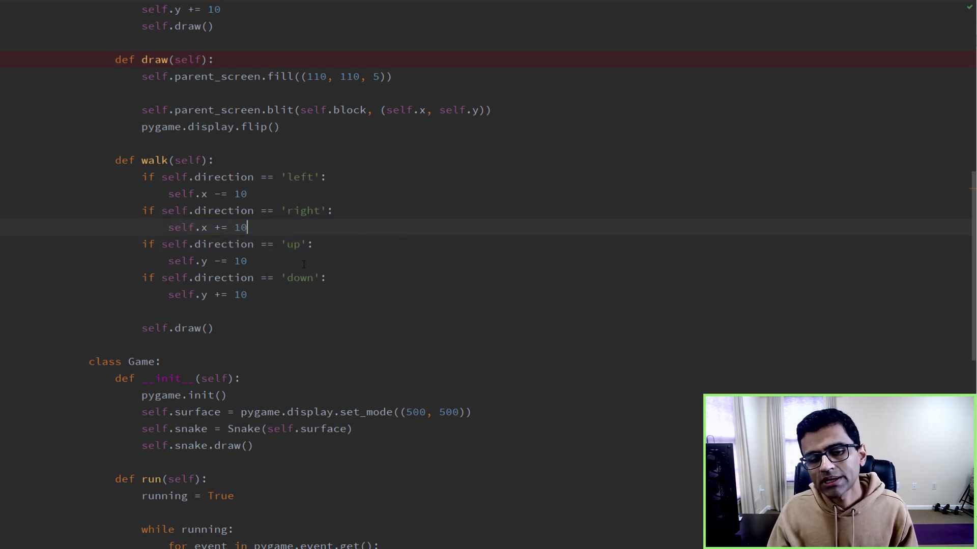
left_click(248, 295)
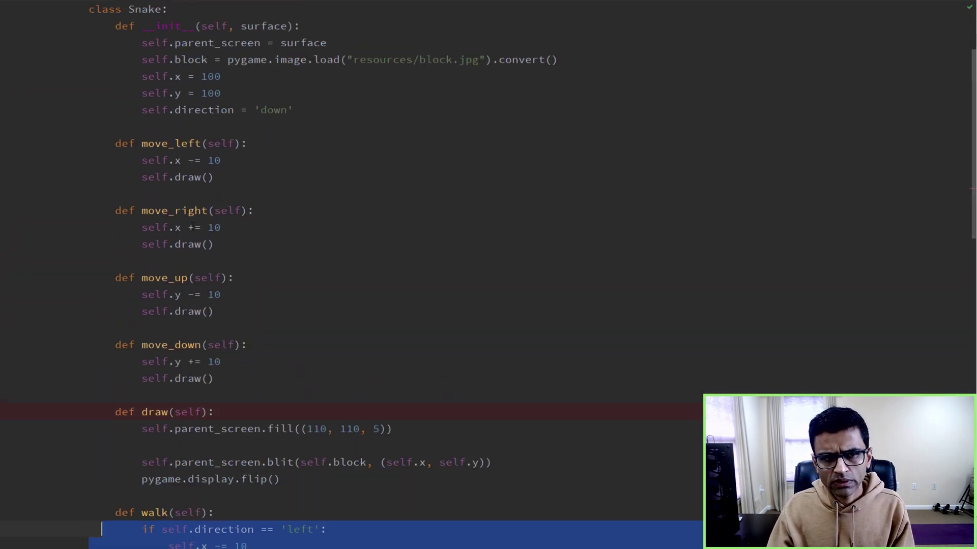
scroll("down", 3)
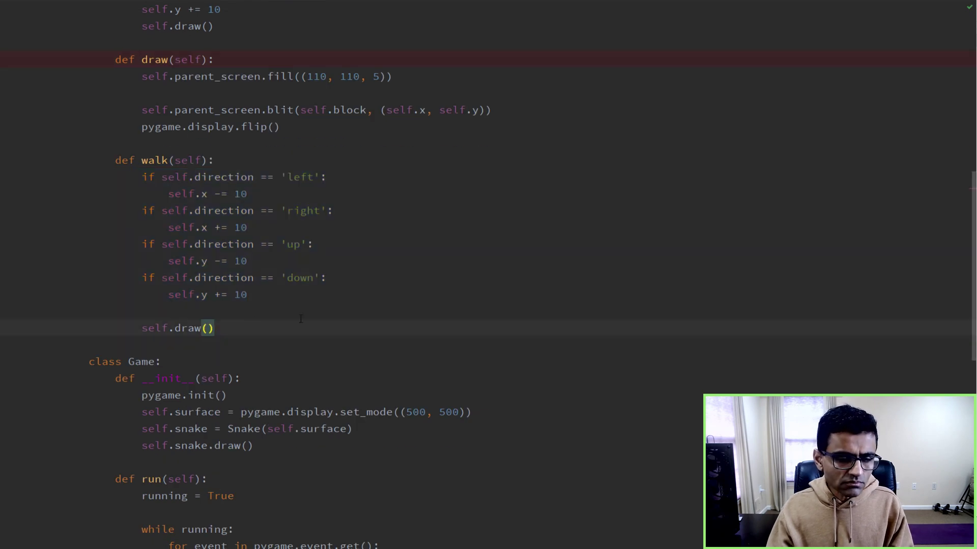
scroll("down", 3)
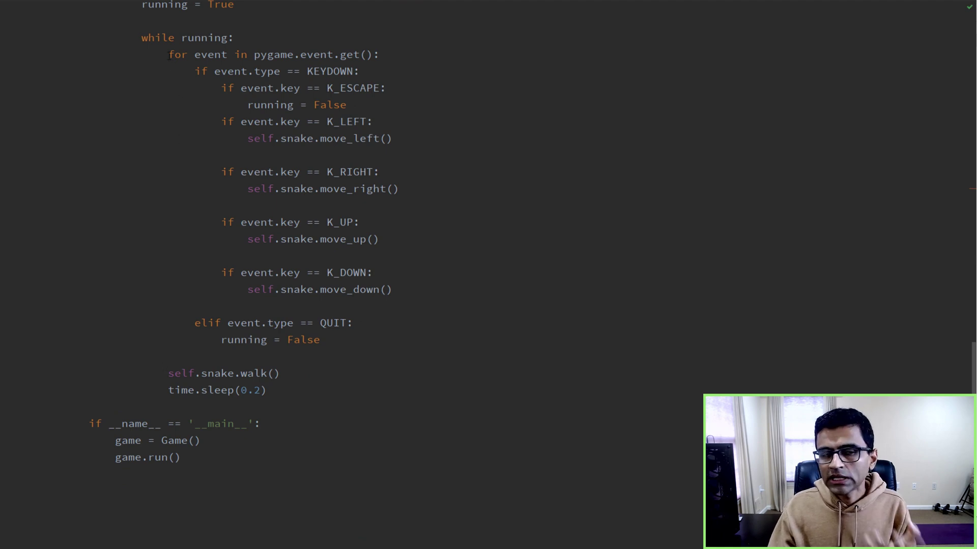
double_click(187, 37)
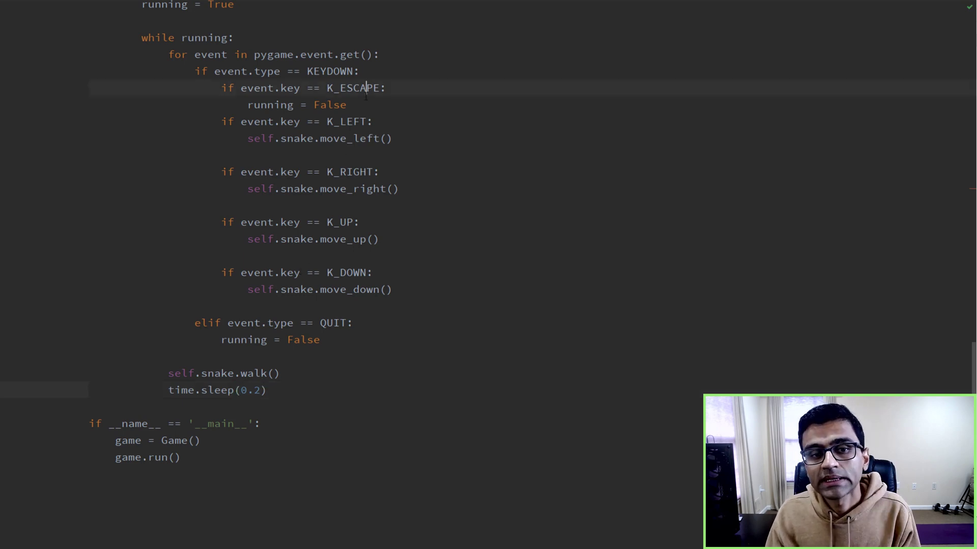
key("enter")
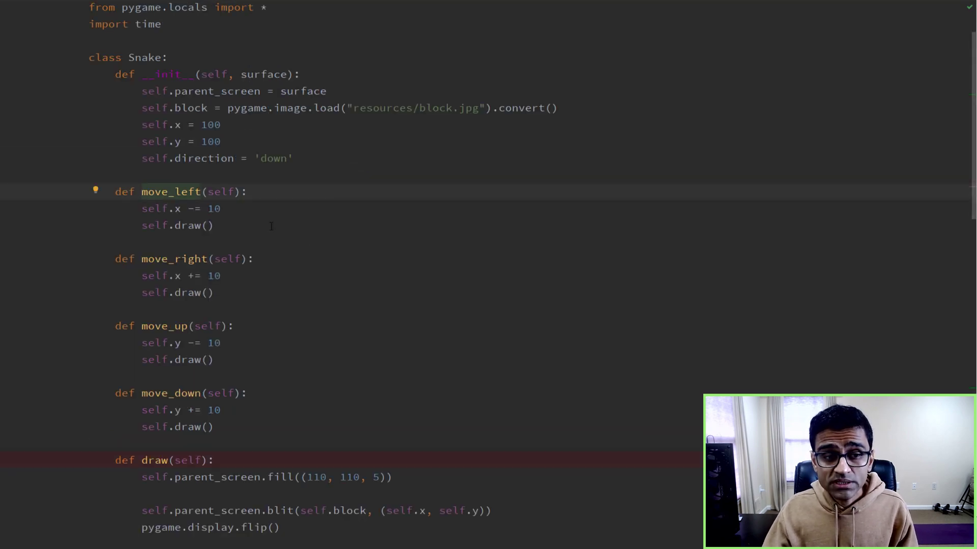
Replace move_left, move_right, move_up, move_down bodies with self.direction = 'left'/'right'/'up'/'down'
double_click(154, 208)
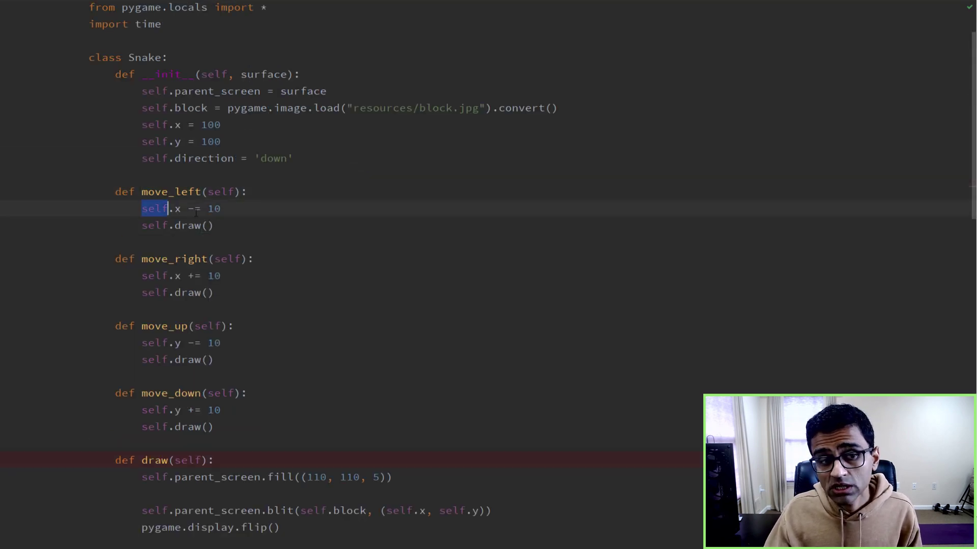
type("s")
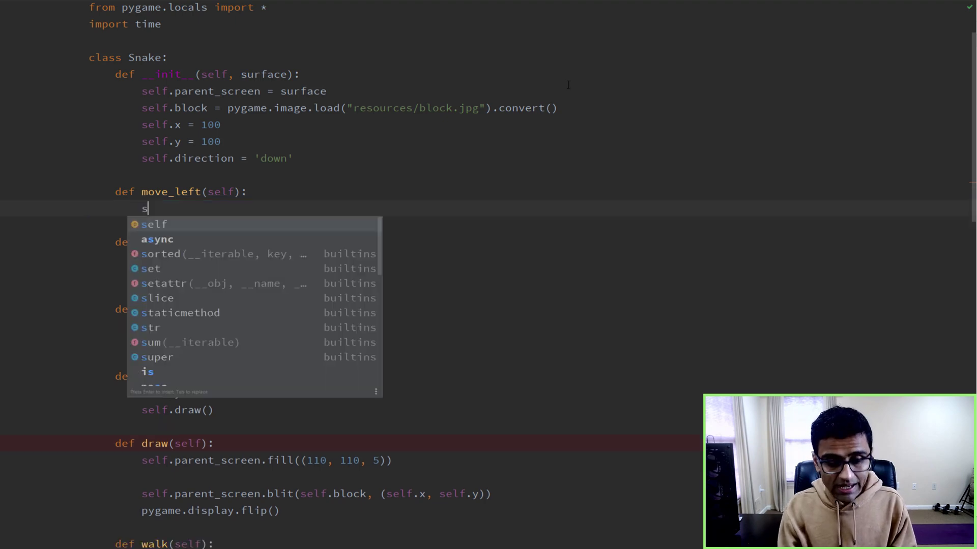
type("elf.direction")
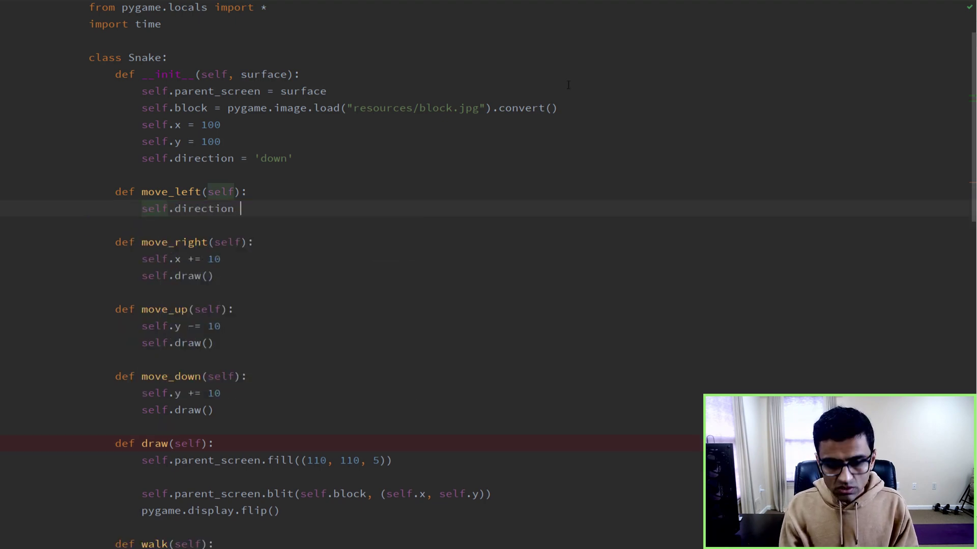
type("= 'lf")
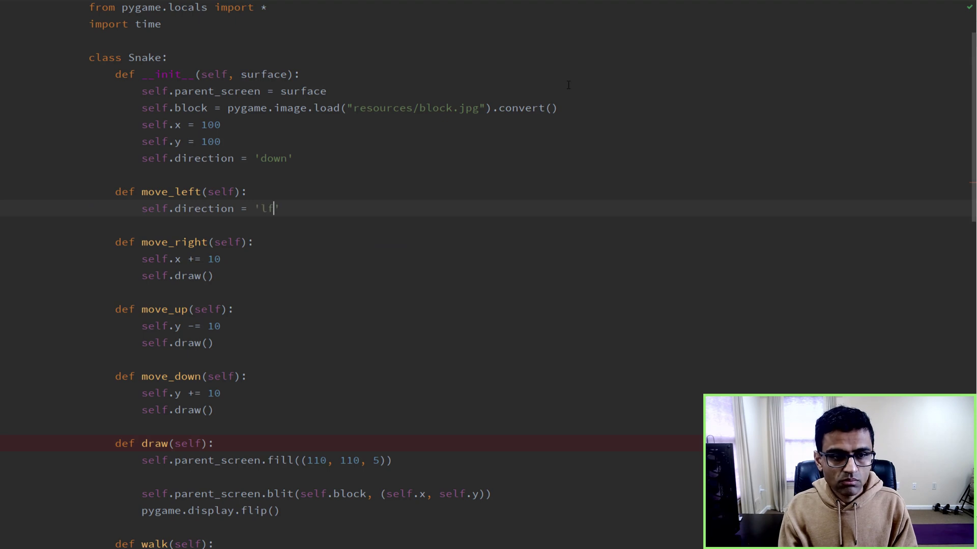
type("eft")
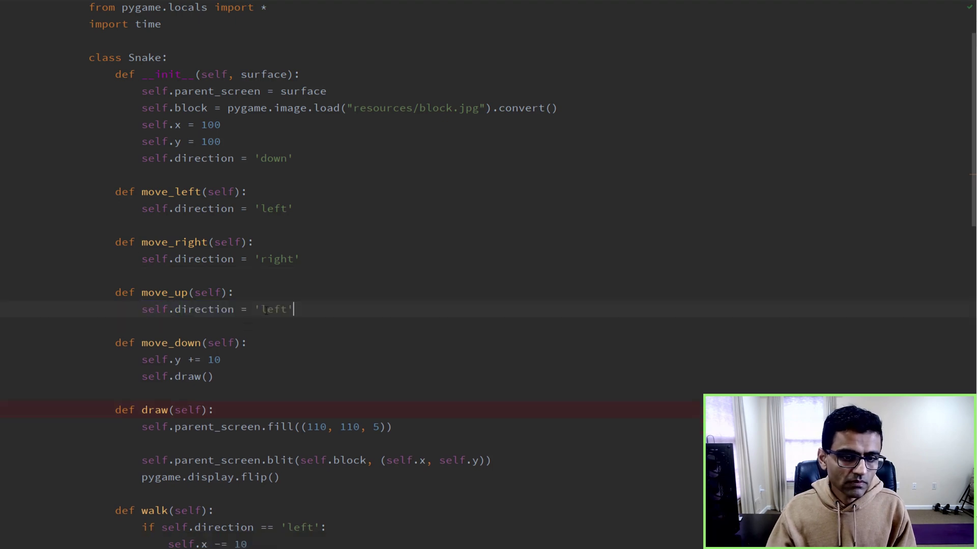
type("up")
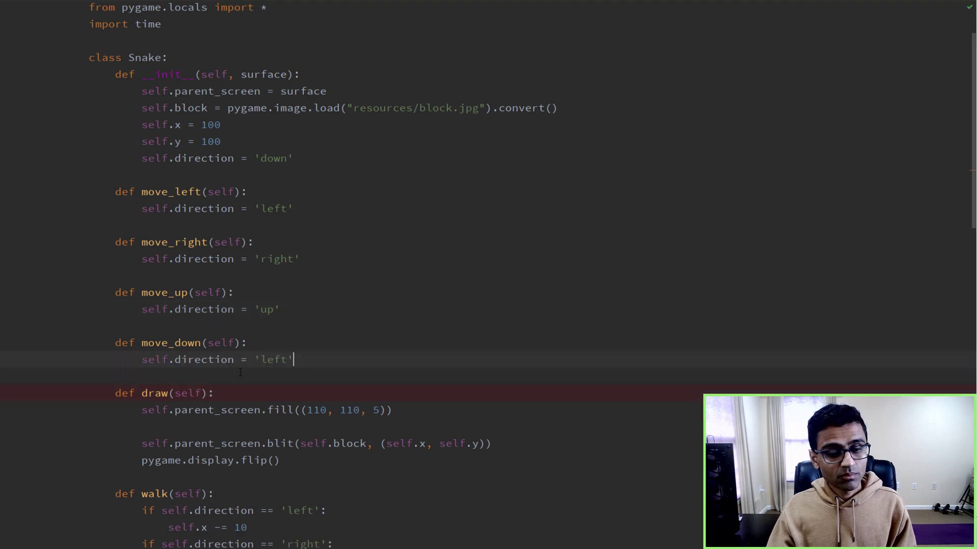
type("down")
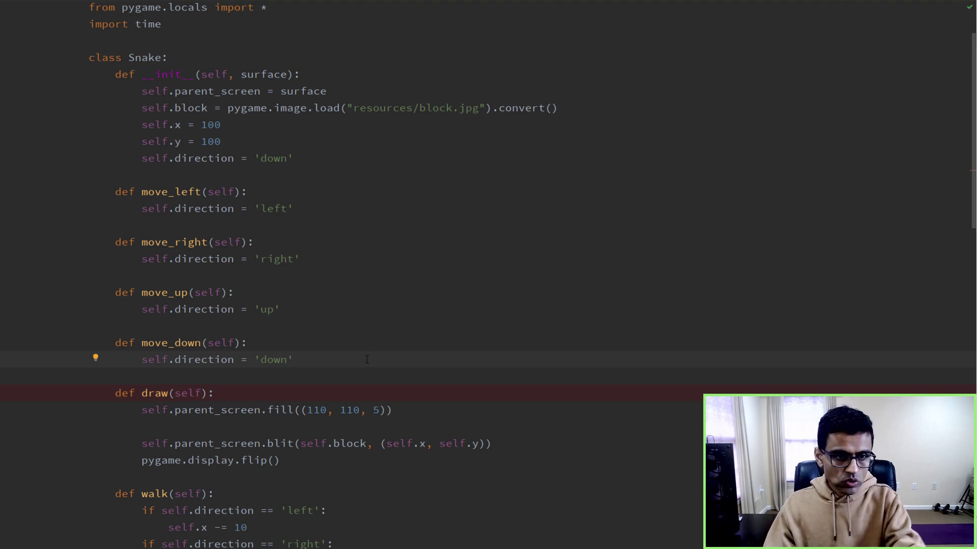
scroll("down", 3)
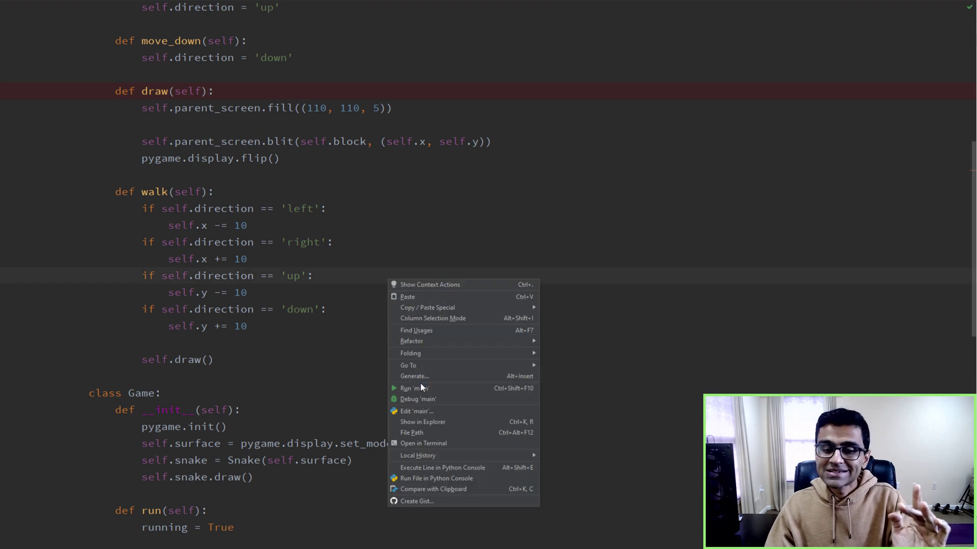
Run 'main', turn the self-walking block down, right and left with arrow keys, then close the window
left_click(413, 388)
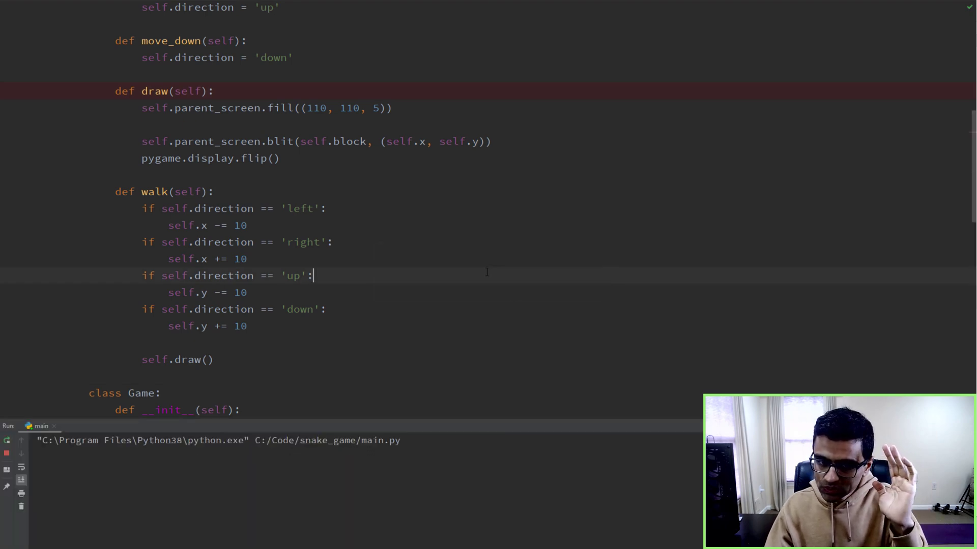
left_click(7, 441)
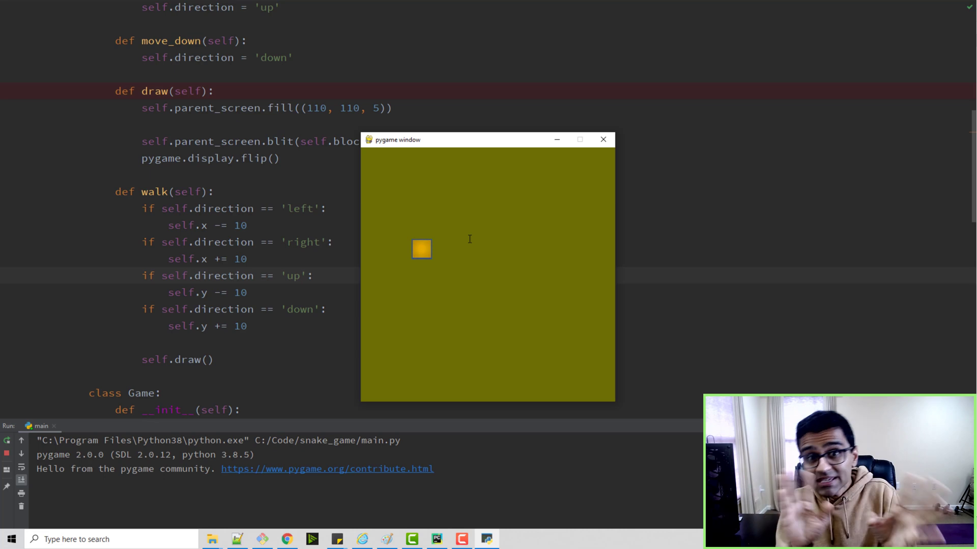
key("down")
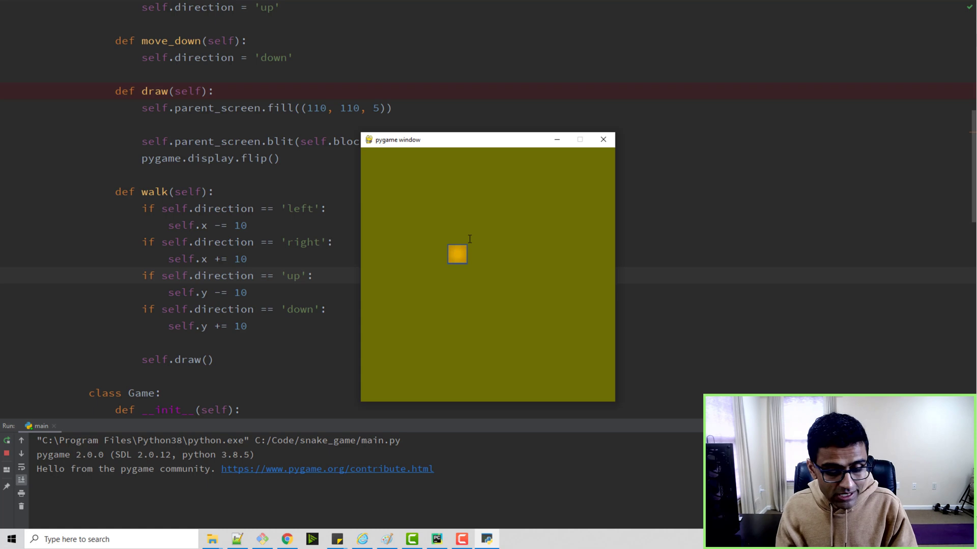
key("right")
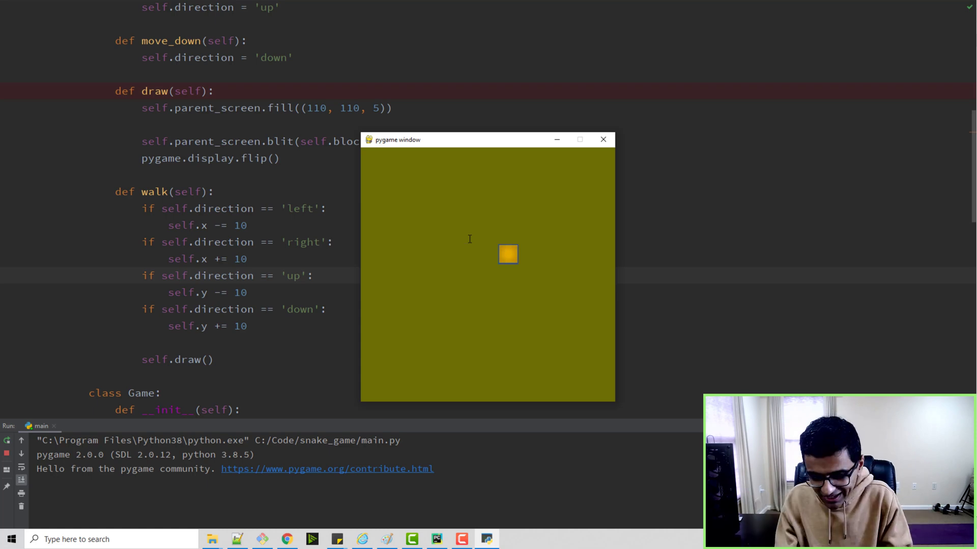
key("Left")
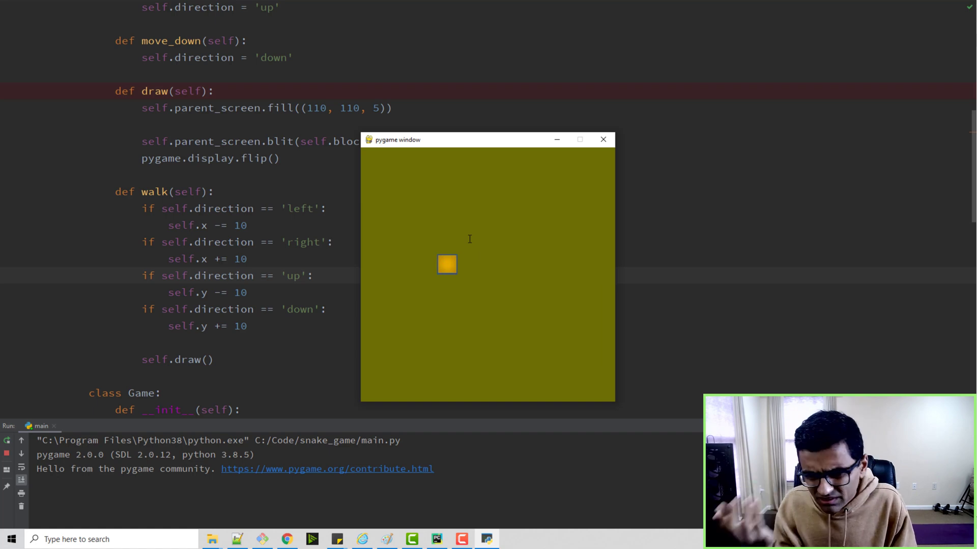
left_click(601, 139)
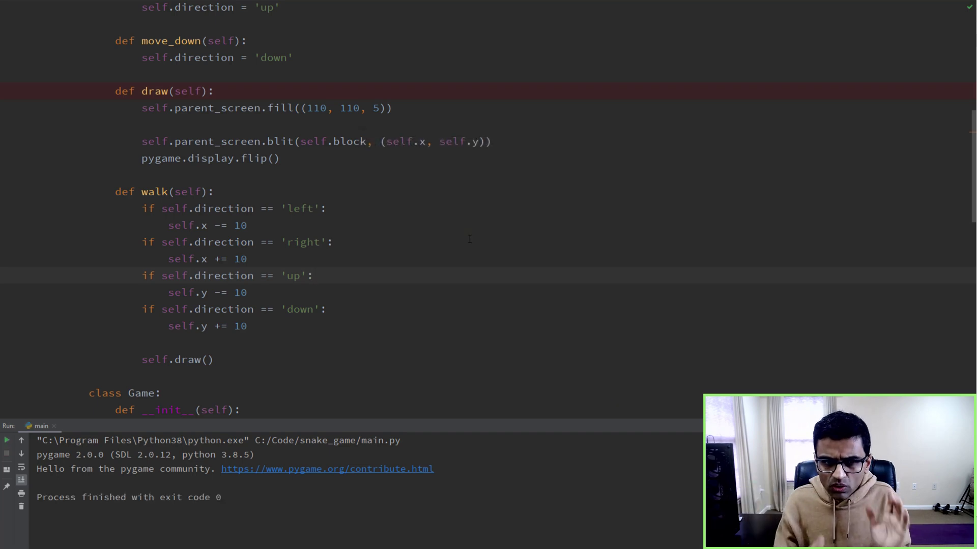